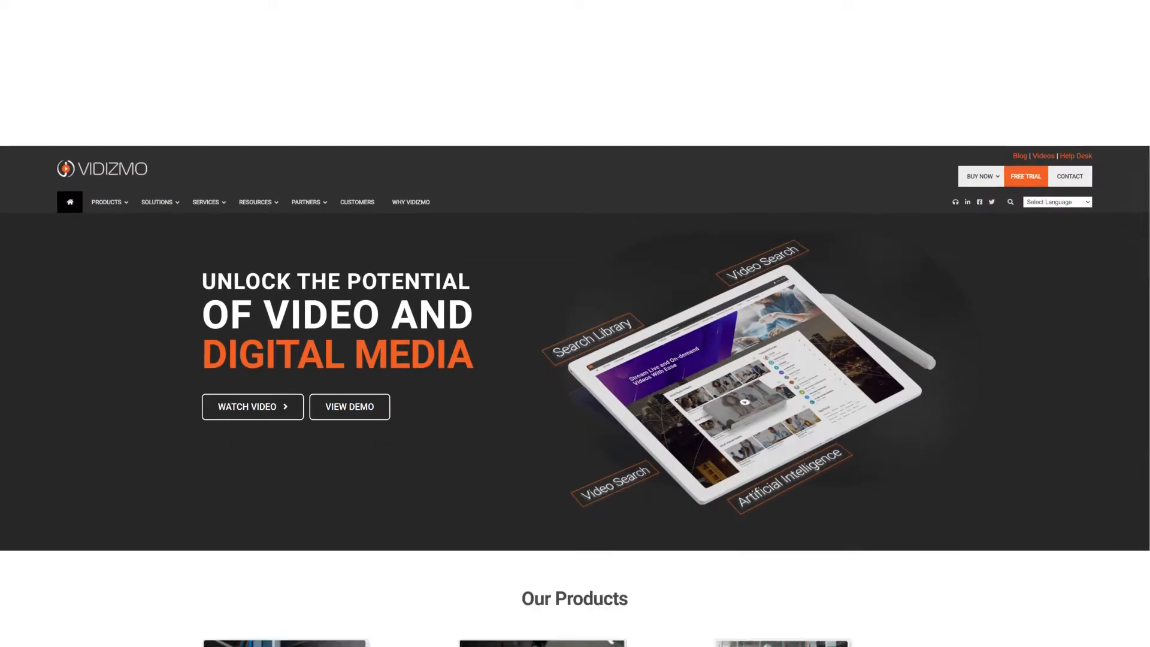
{"action": "left_click", "coordinate": [1026, 175]}
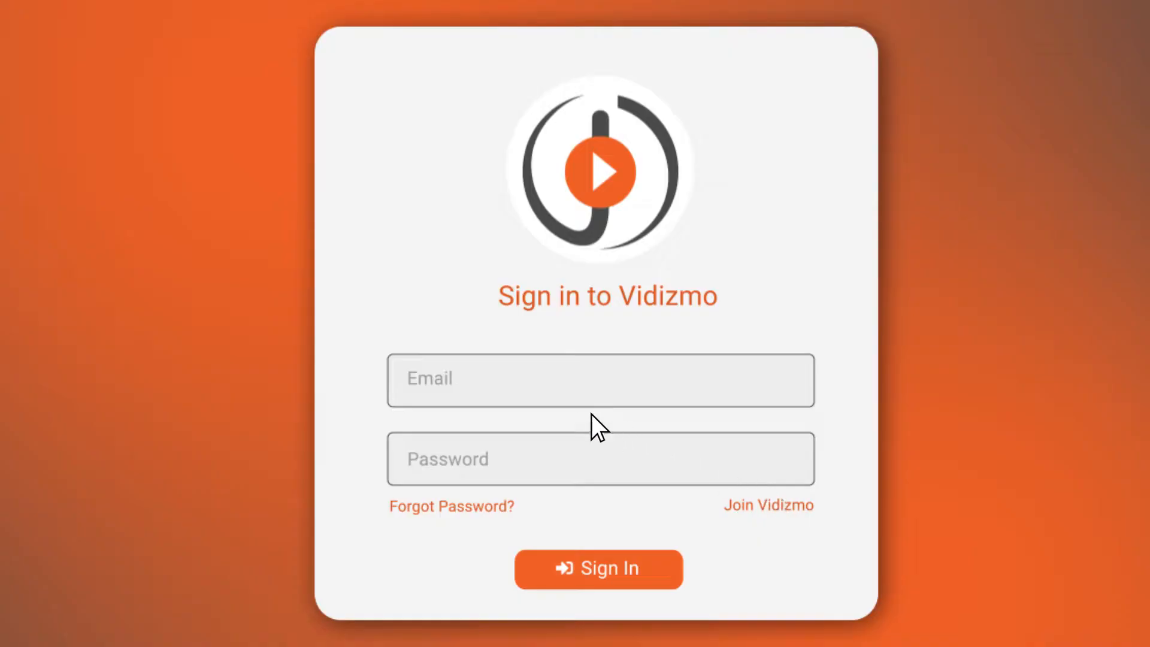
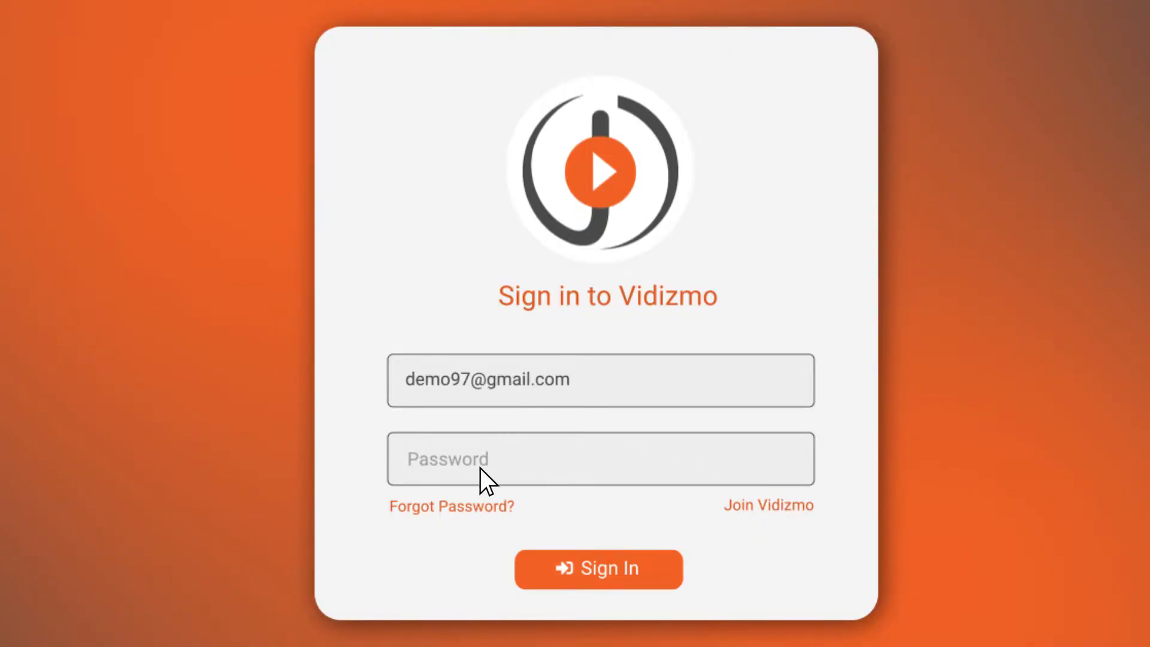
{"action": "left_click", "coordinate": [599, 569]}
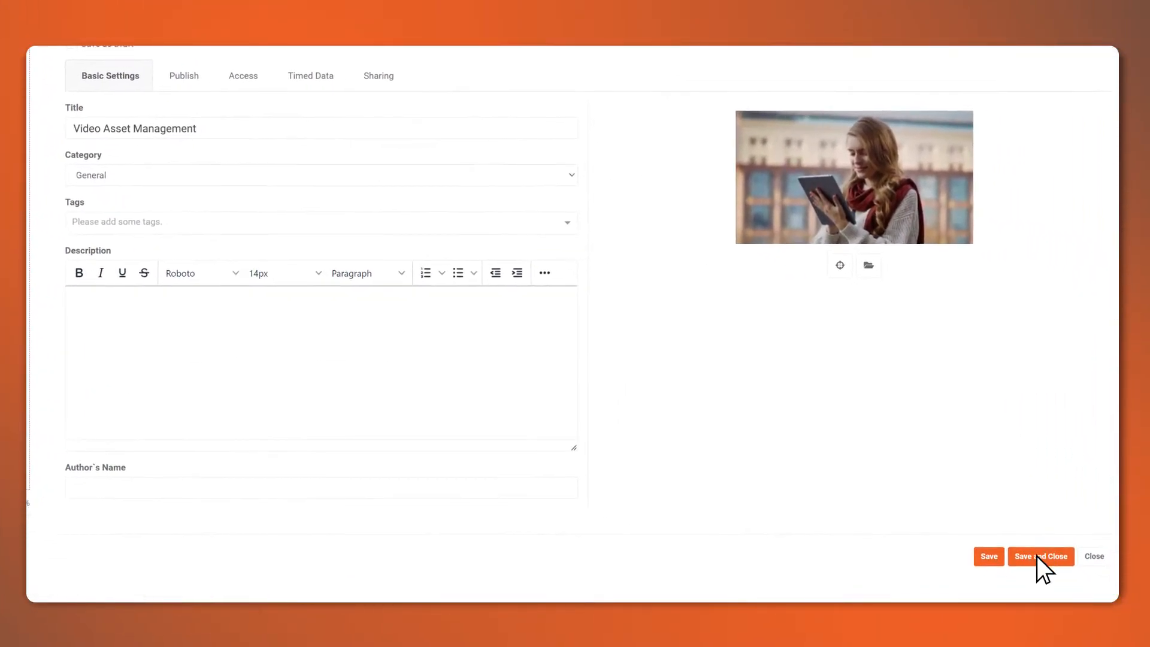
Save and close the Video Asset Management video's basic settings.
{"action": "left_click", "coordinate": [1040, 556]}
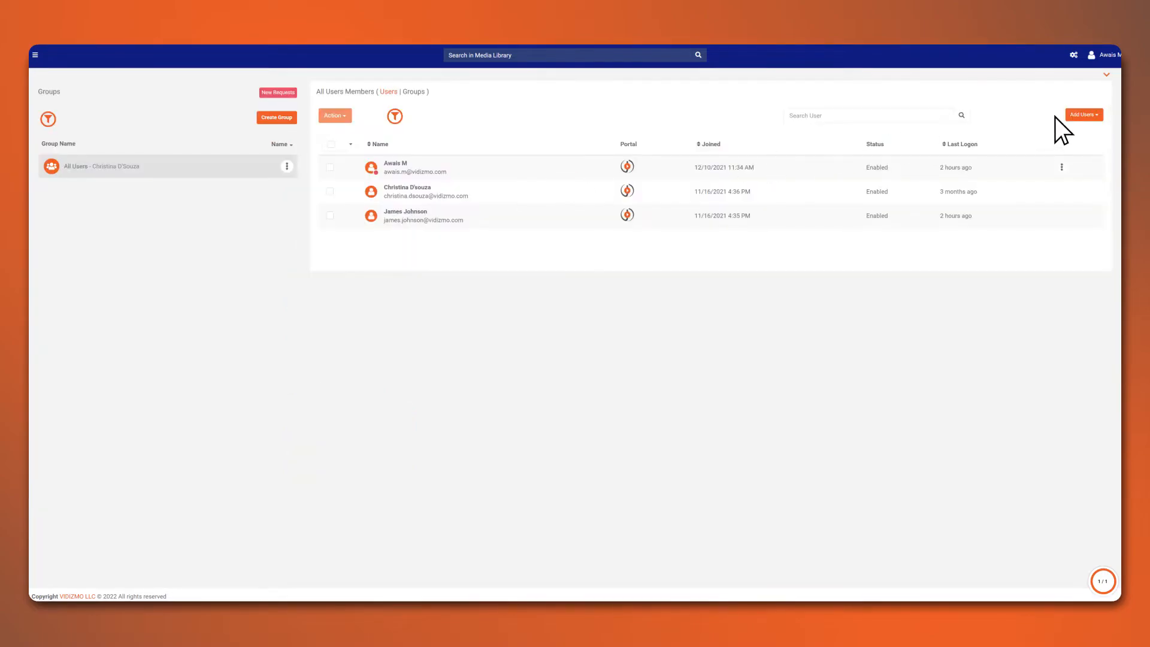
Show the Add New Users and CSV import forms with the Select Role options listed.
{"action": "left_click", "coordinate": [1083, 115]}
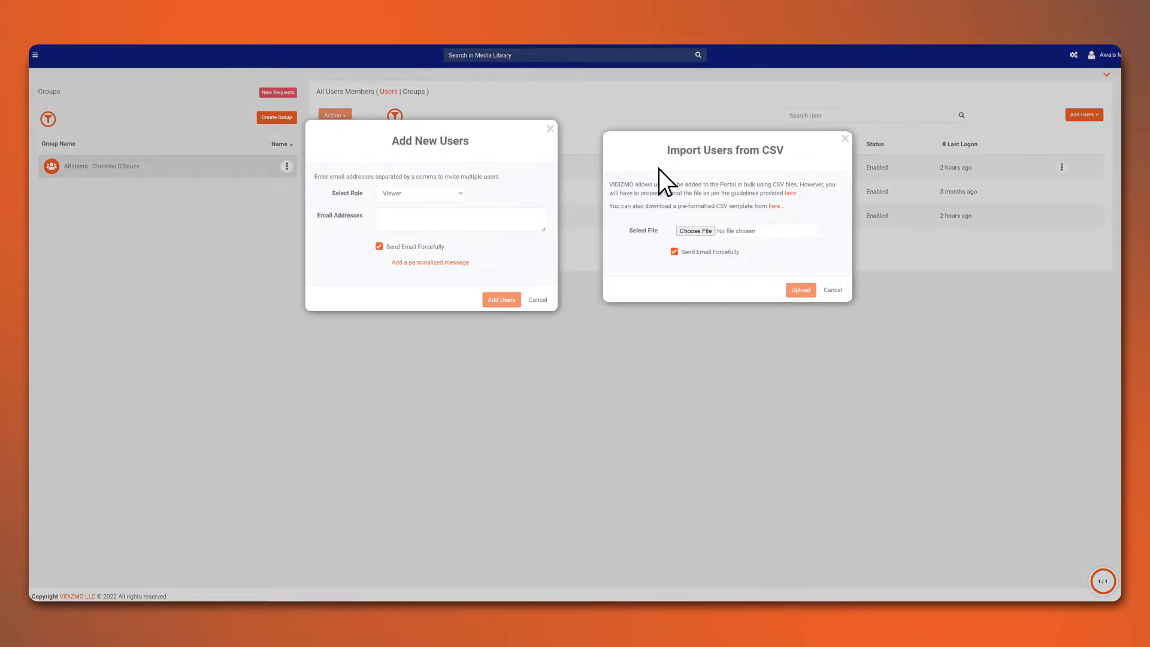
{"action": "left_click", "coordinate": [421, 193]}
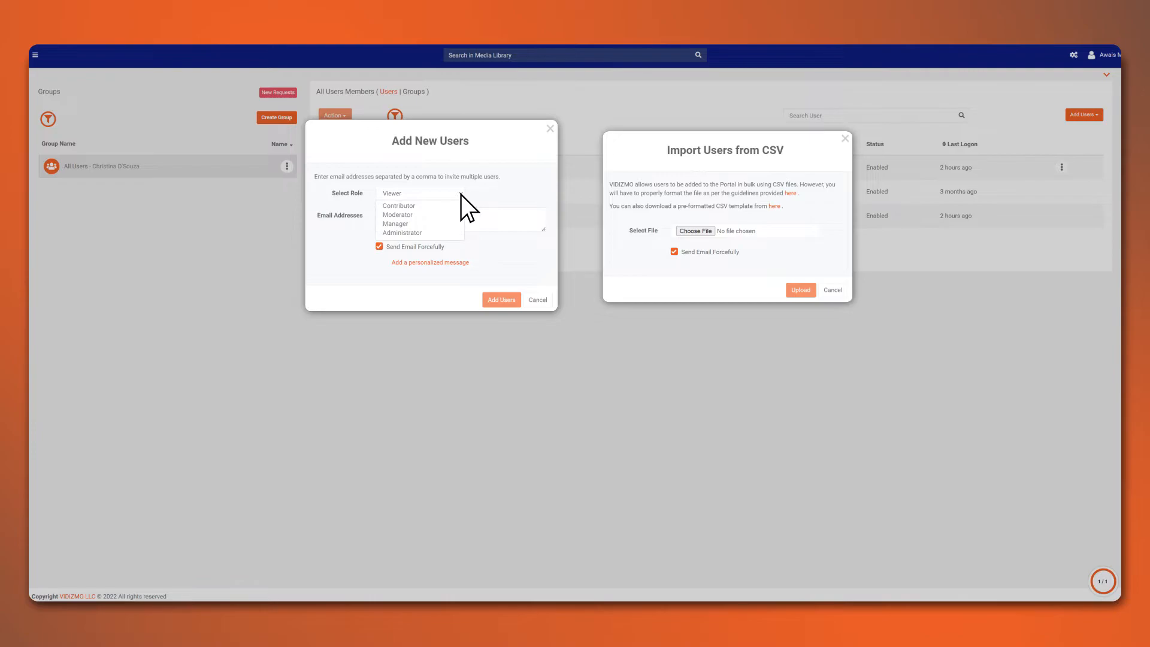
{"action": "mouse_move", "coordinate": [79, 80]}
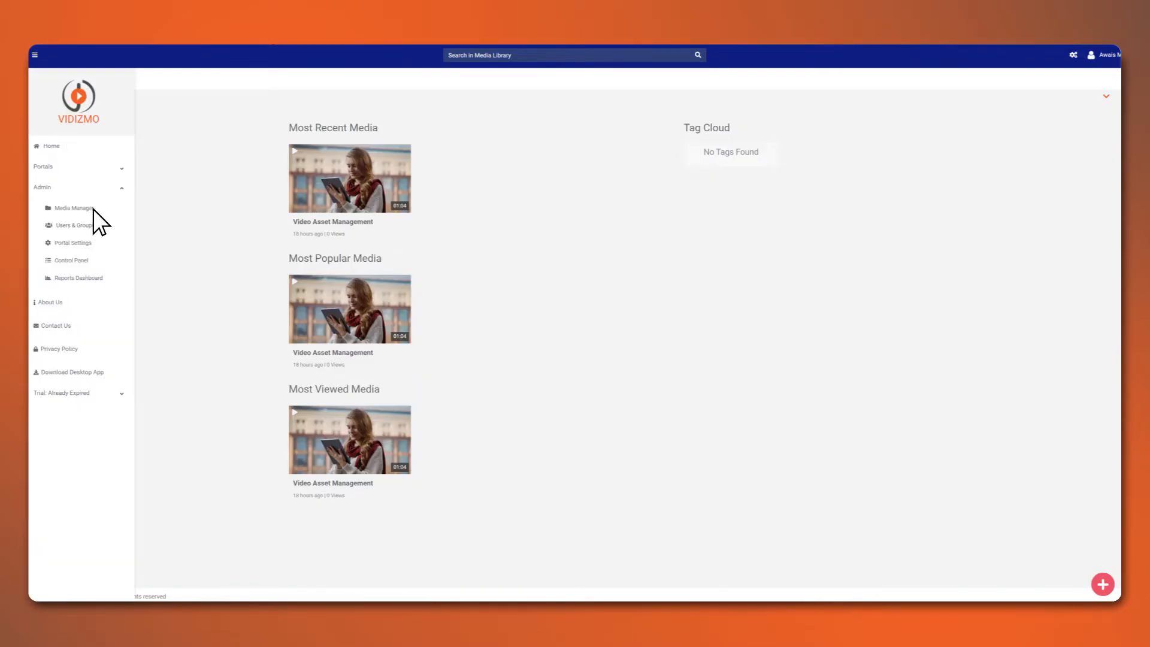
Review the Video Asset Management video's Access and Publish settings from Media Manager.
{"action": "left_click", "coordinate": [70, 208]}
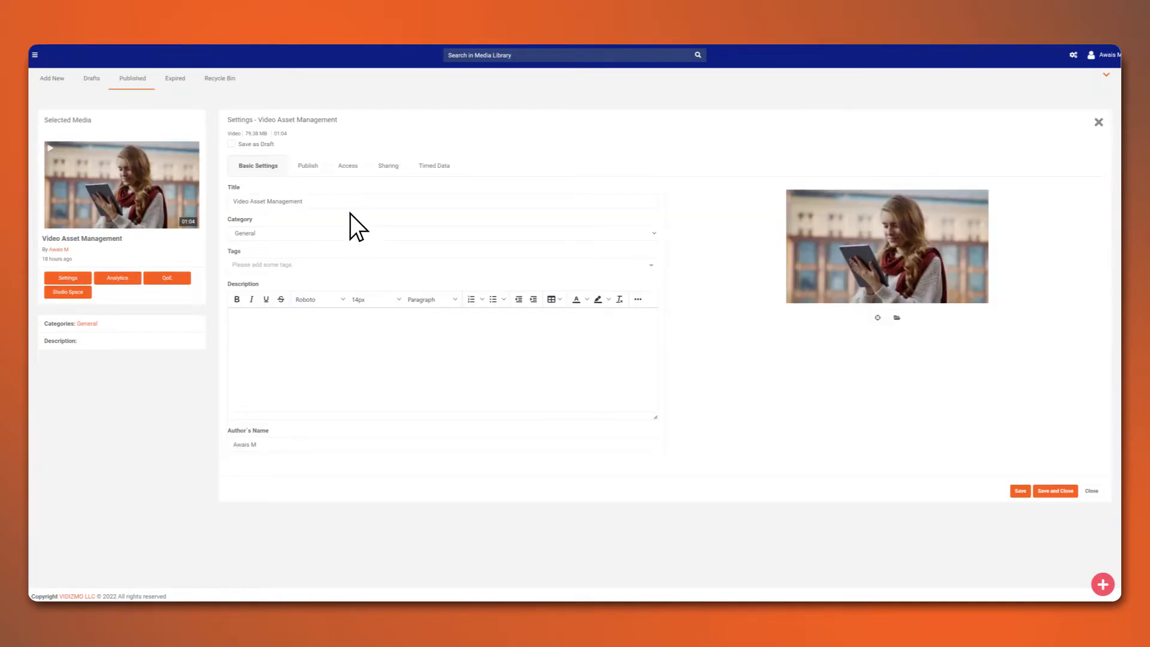
{"action": "left_click", "coordinate": [346, 166]}
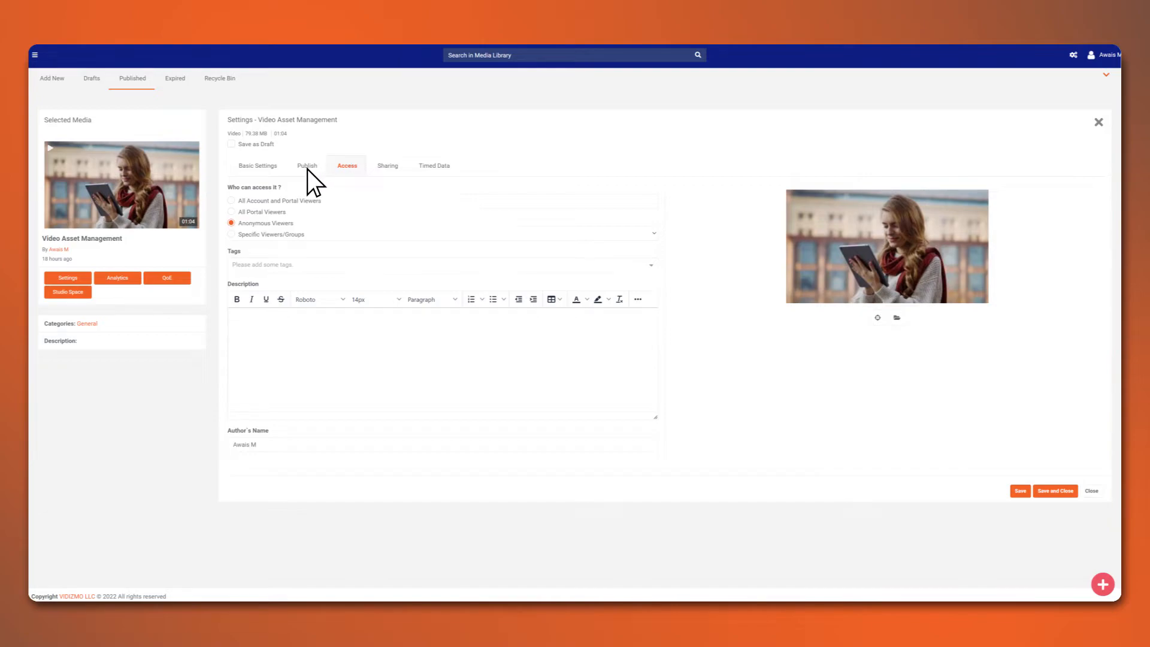
{"action": "left_click", "coordinate": [306, 166]}
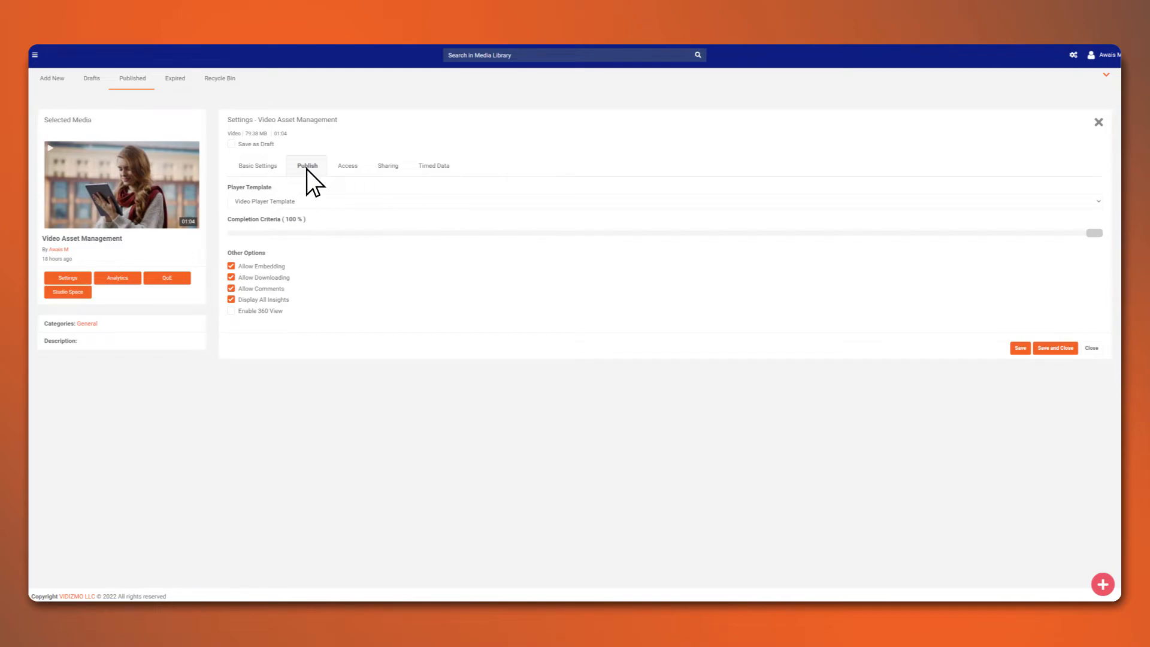
{"action": "mouse_move", "coordinate": [72, 82]}
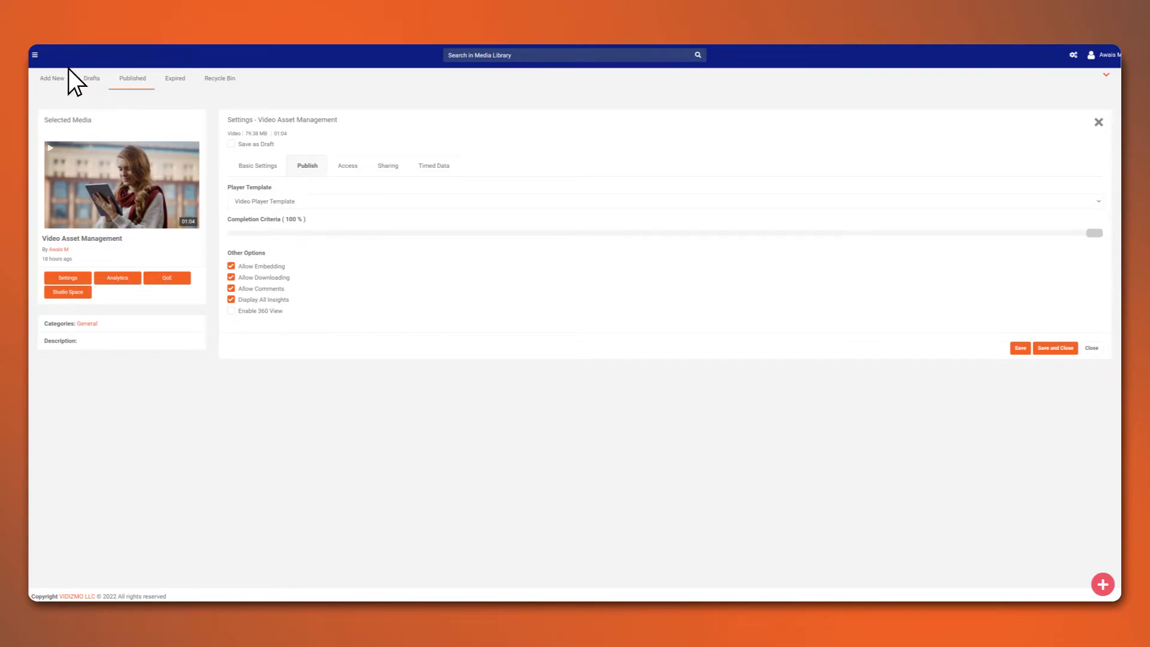
Show the Video Conferencing and Collaboration Tools integrations (Zoom, Microsoft Teams) in Portal Settings.
{"action": "left_click", "coordinate": [36, 54]}
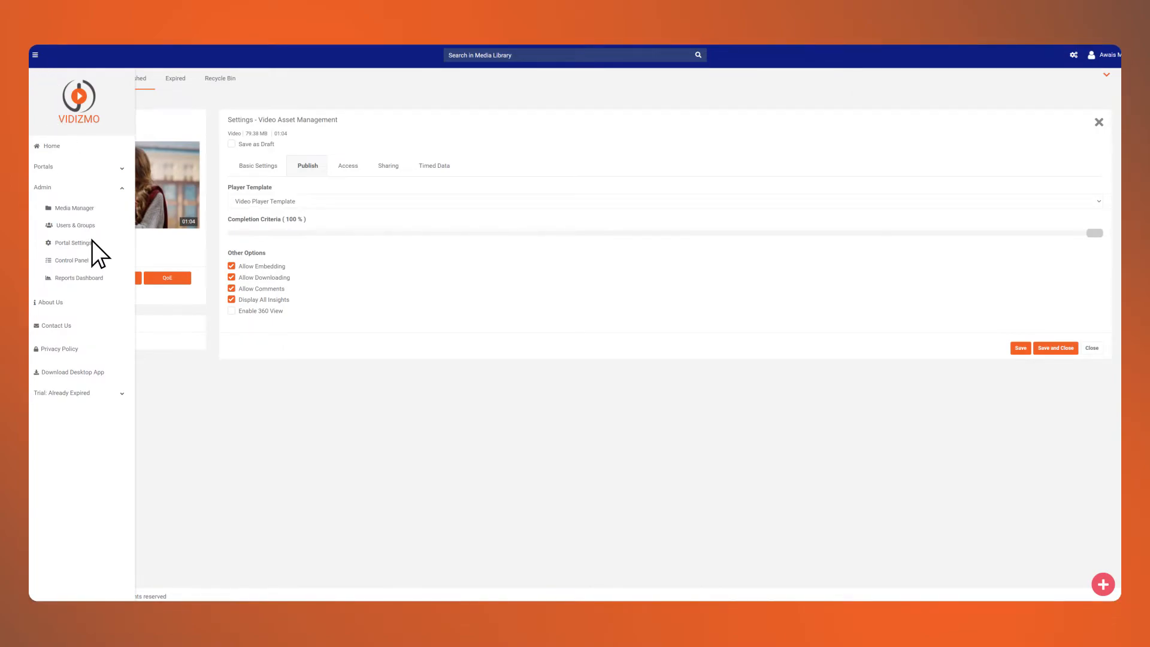
{"action": "left_click", "coordinate": [67, 243]}
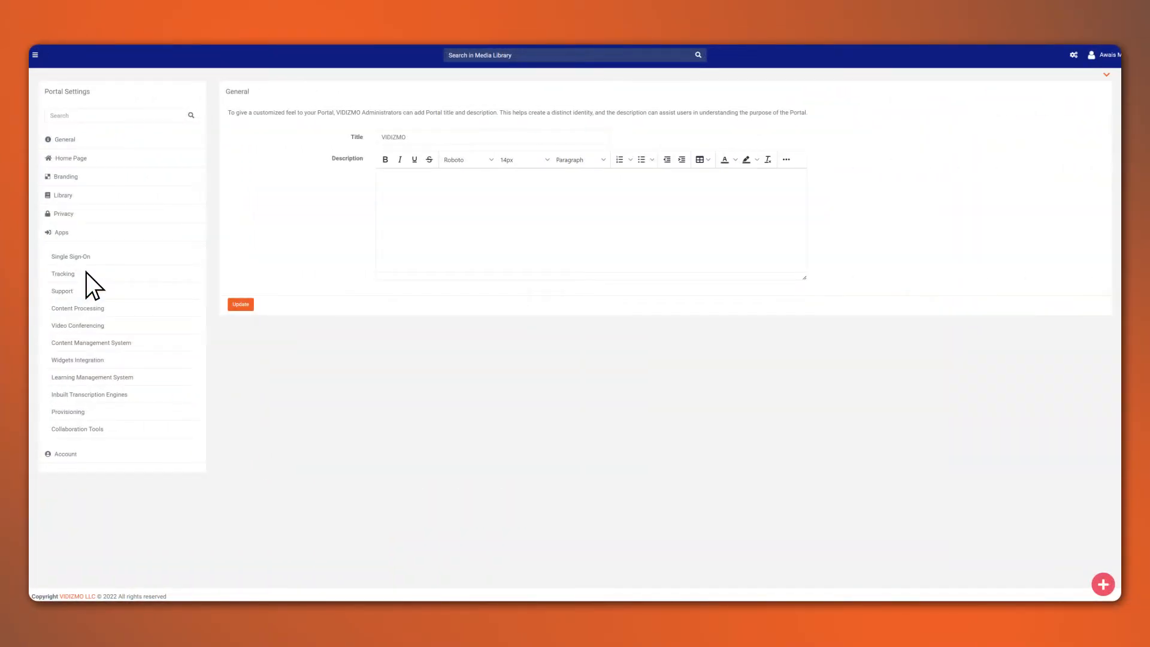
{"action": "left_click", "coordinate": [76, 326]}
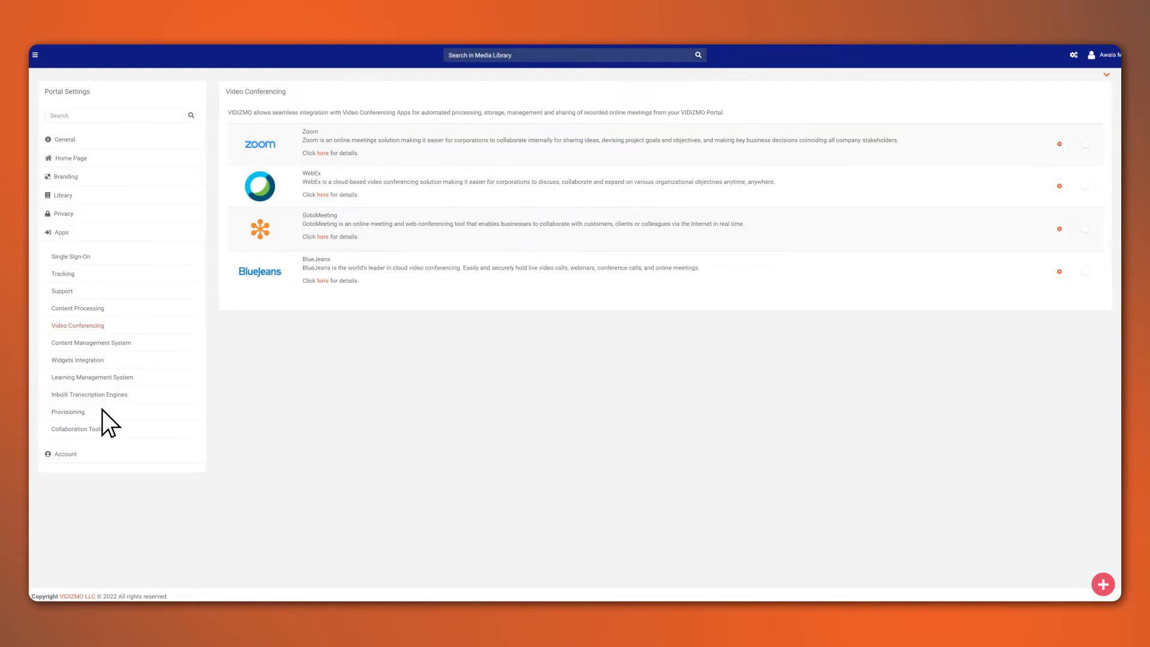
{"action": "left_click", "coordinate": [75, 429]}
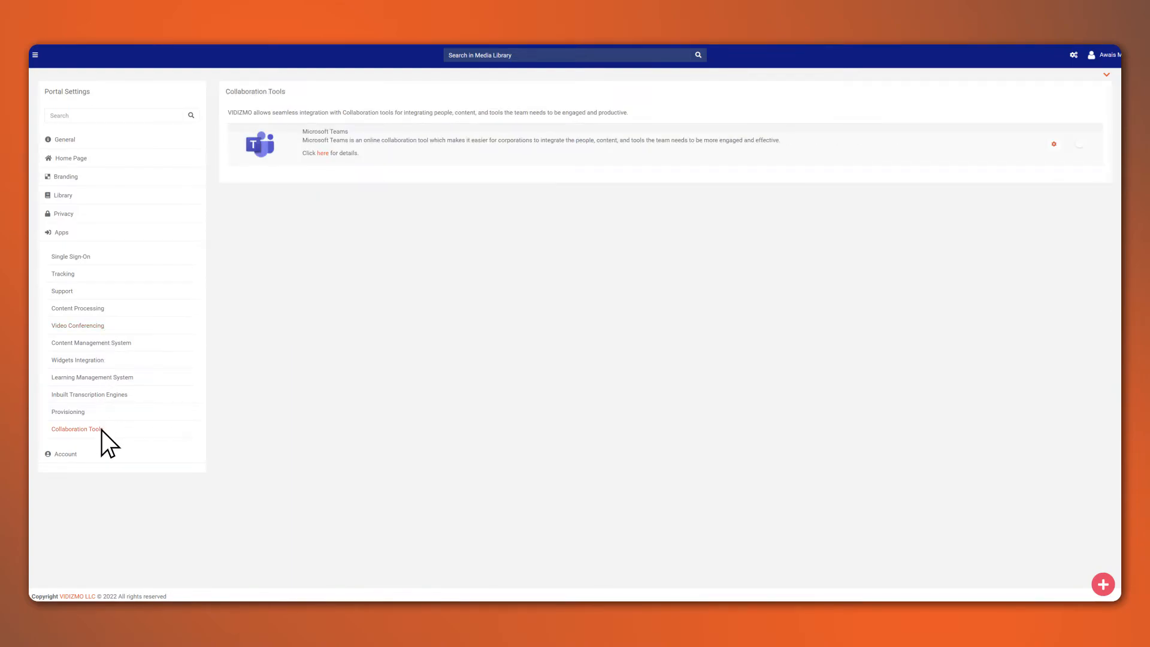